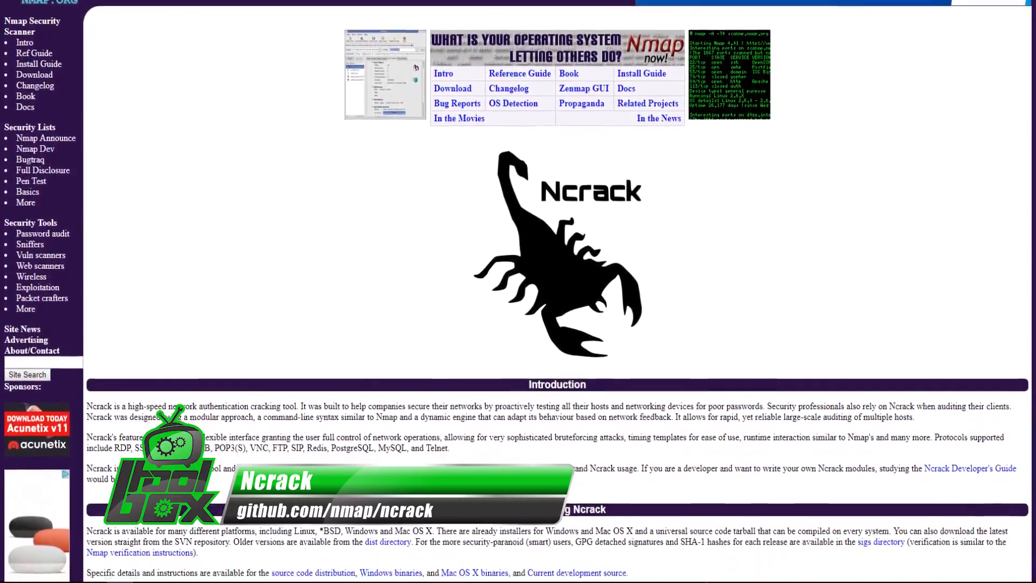
Step: Scroll the Ncrack page past the Introduction to the source, Windows and Mac OS X download sections
scroll(down, 3)
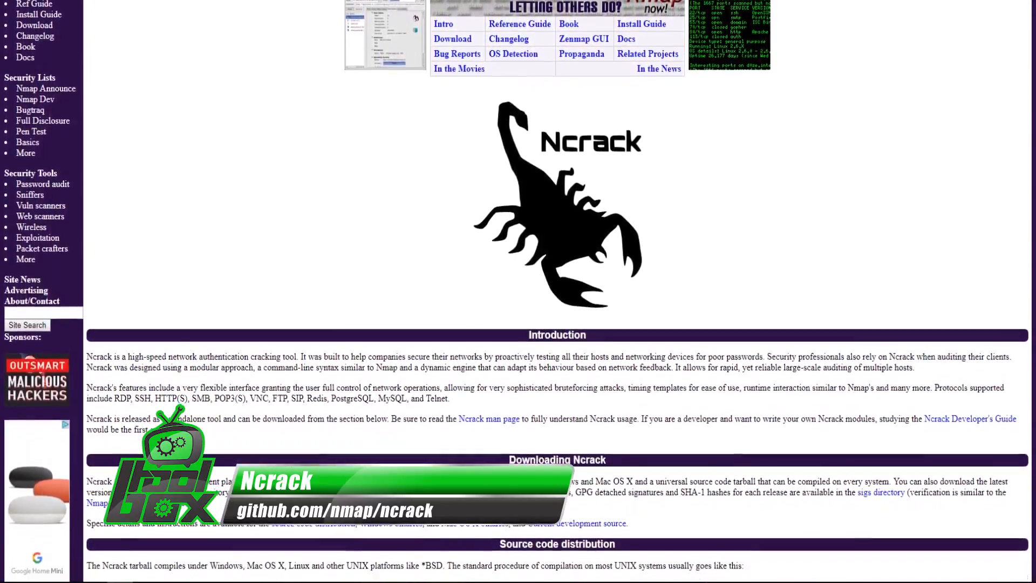
scroll(down, 3)
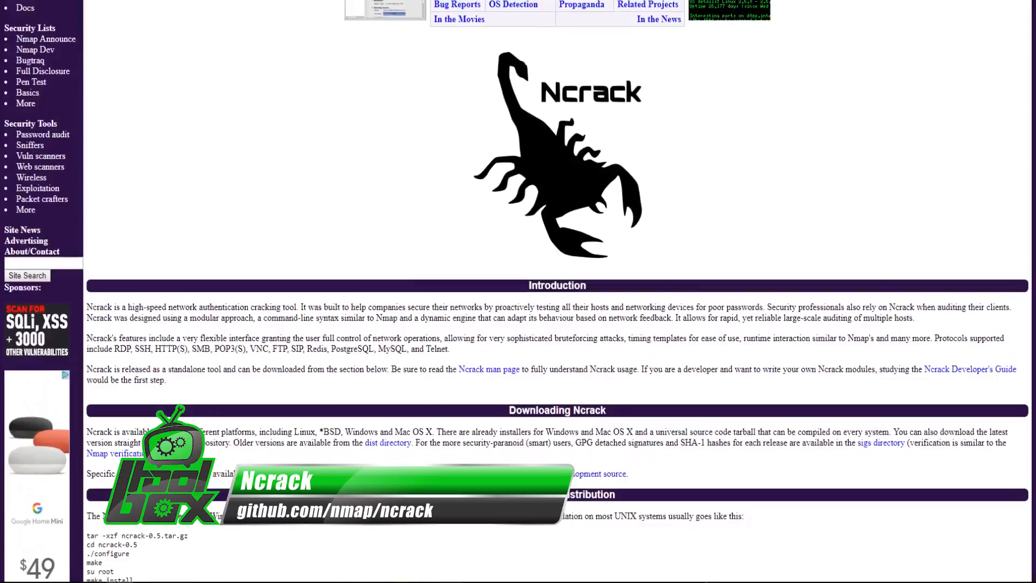
scroll(down, 3)
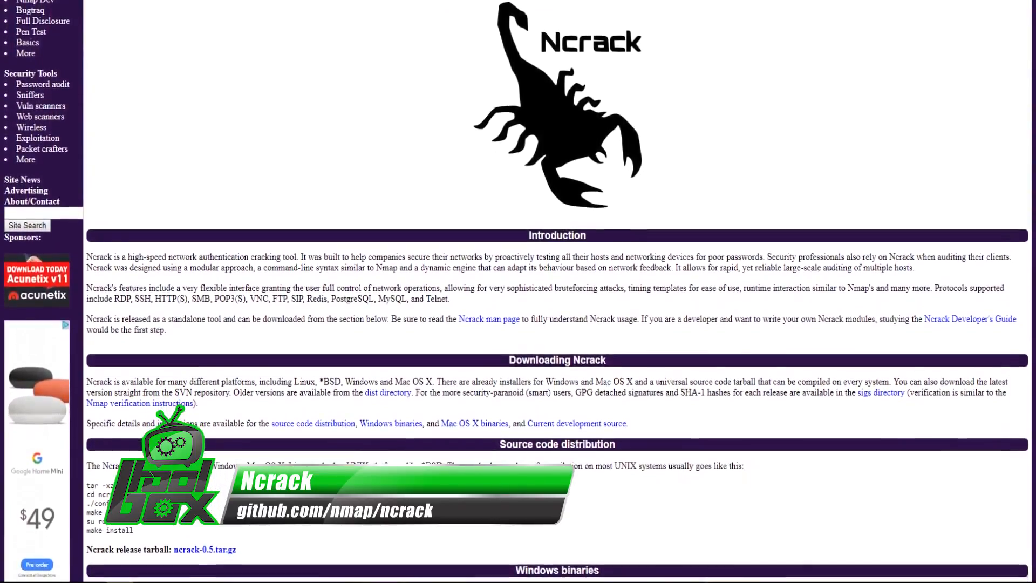
scroll(down, 3)
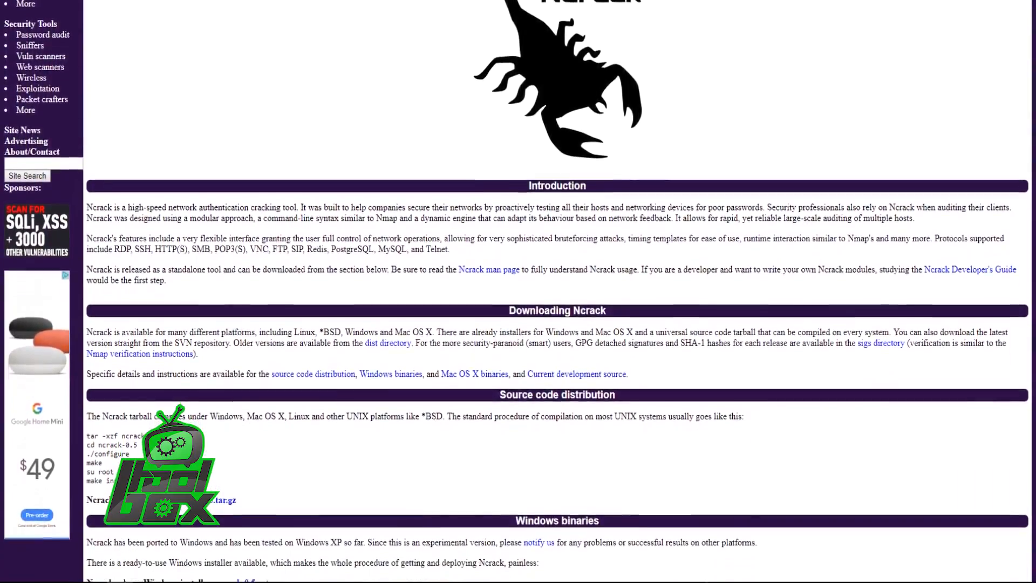
scroll(down, 3)
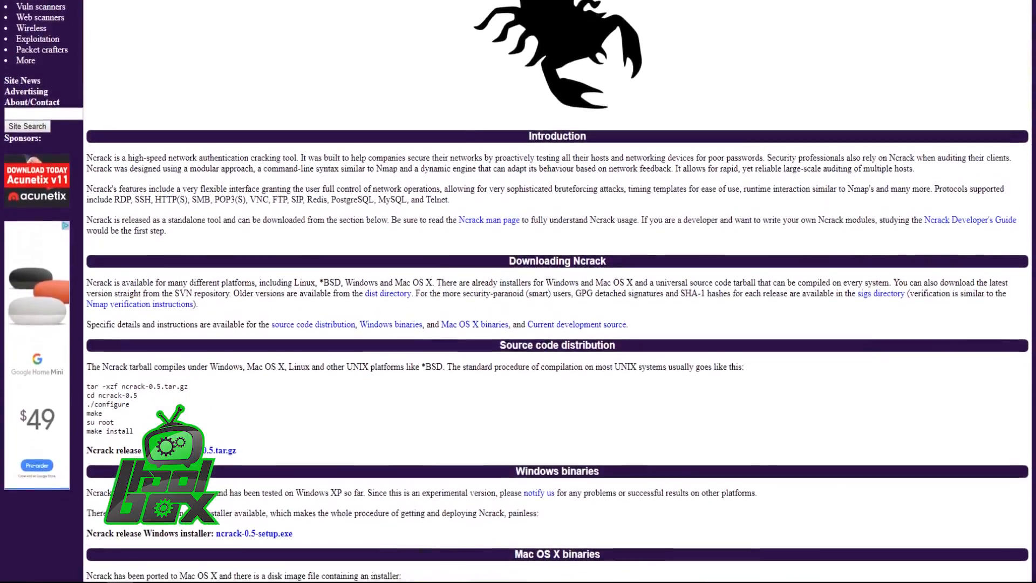
scroll(down, 3)
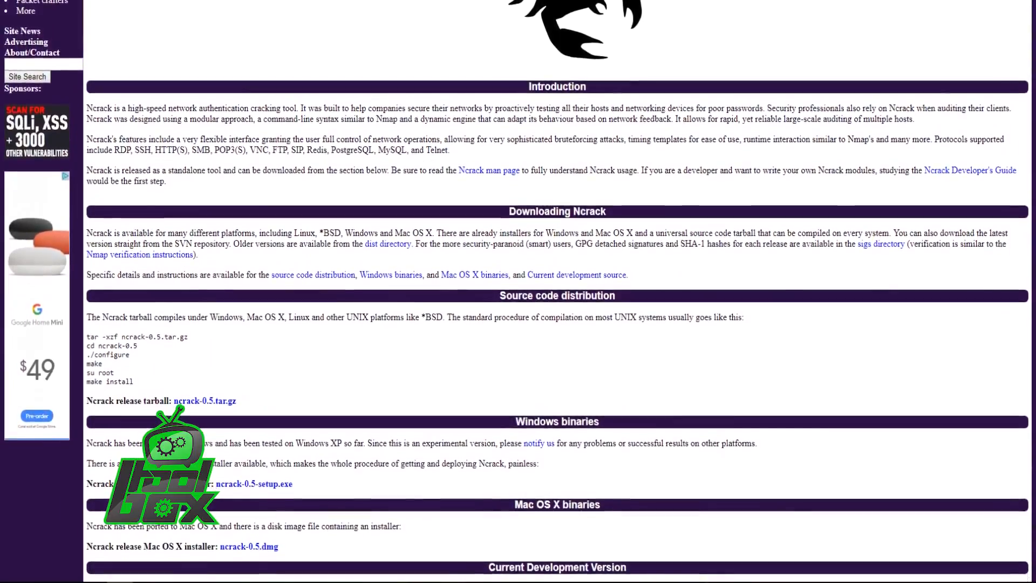
scroll(down, 3)
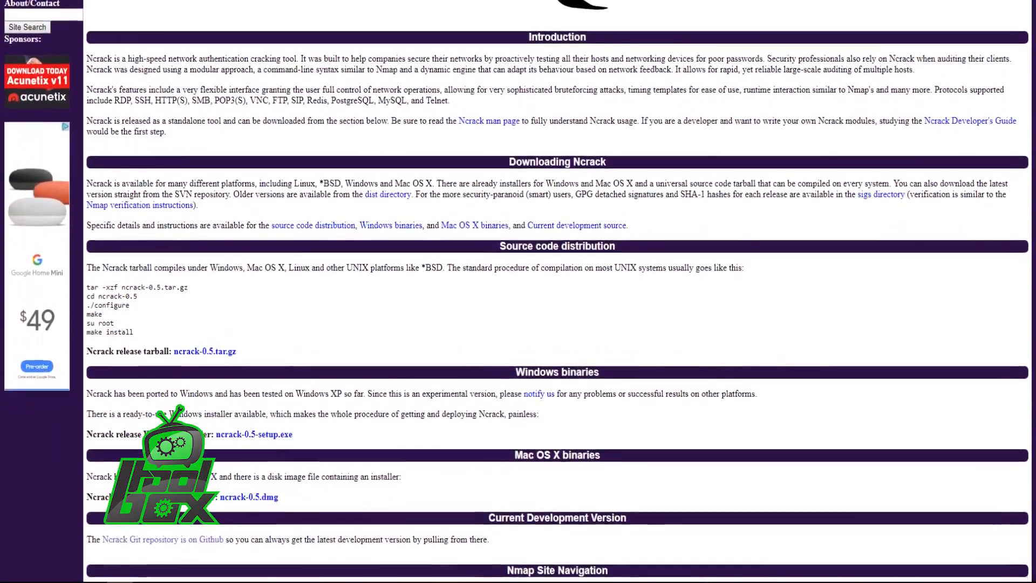
scroll(down, 3)
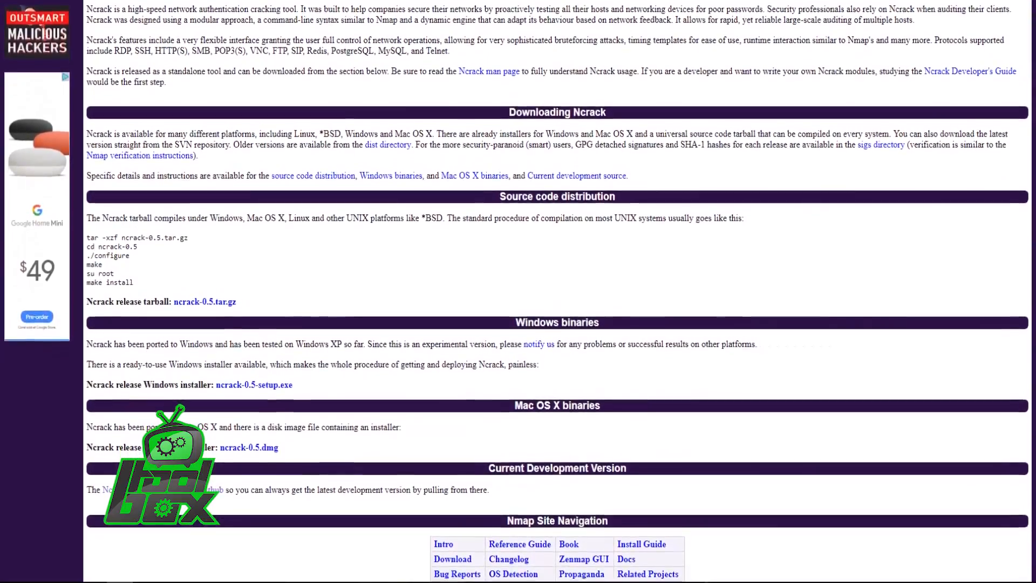
scroll(down, 3)
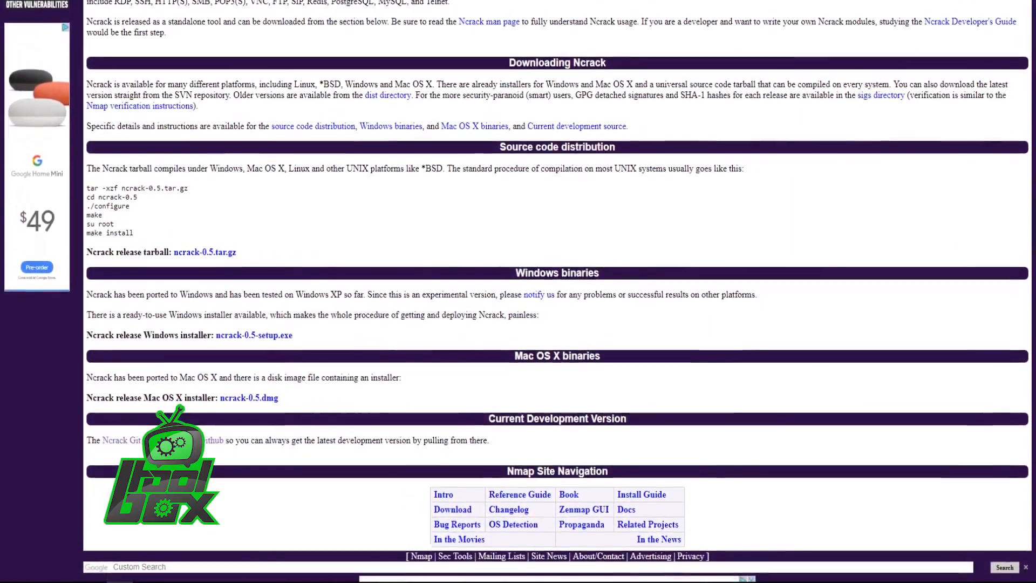
scroll(down, 3)
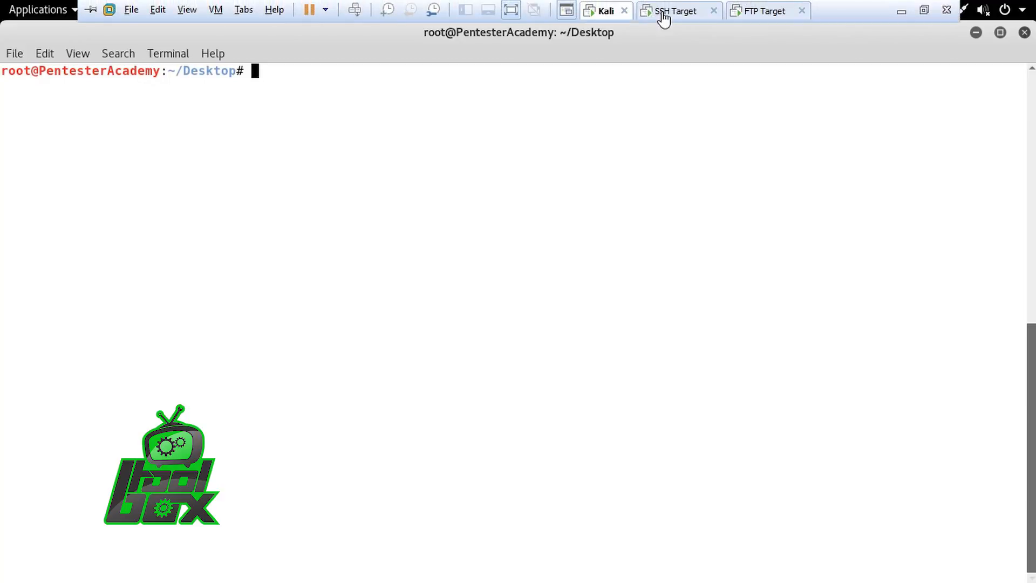
click(673, 11)
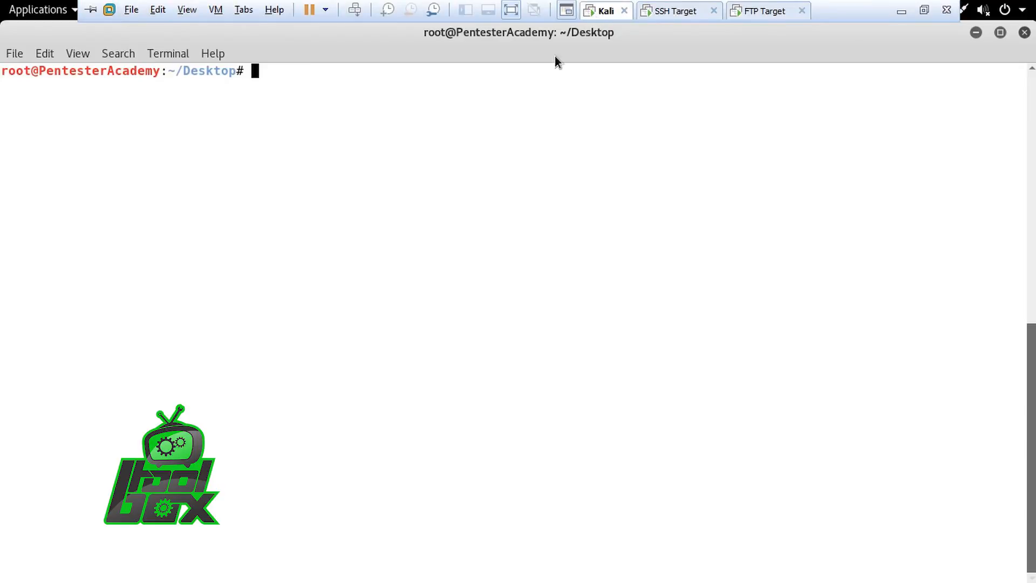
text(cat password.lst)
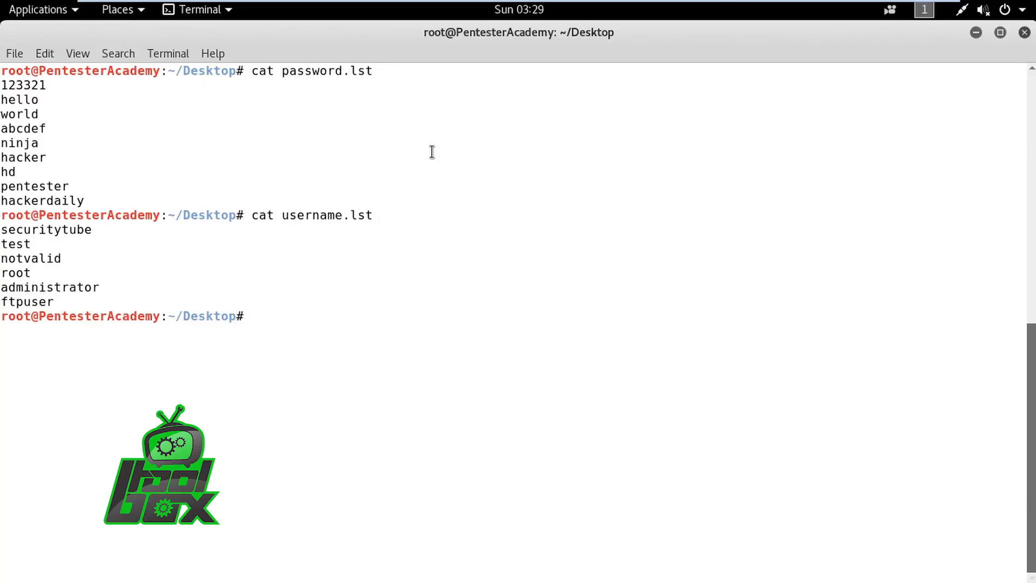
Step: Run ncrack -U username.lst -P password.lst 192.168.5.12:22 to brute-force SSH
text(ncrack -U username.lst -P password.lst 192.168.5.12:22)
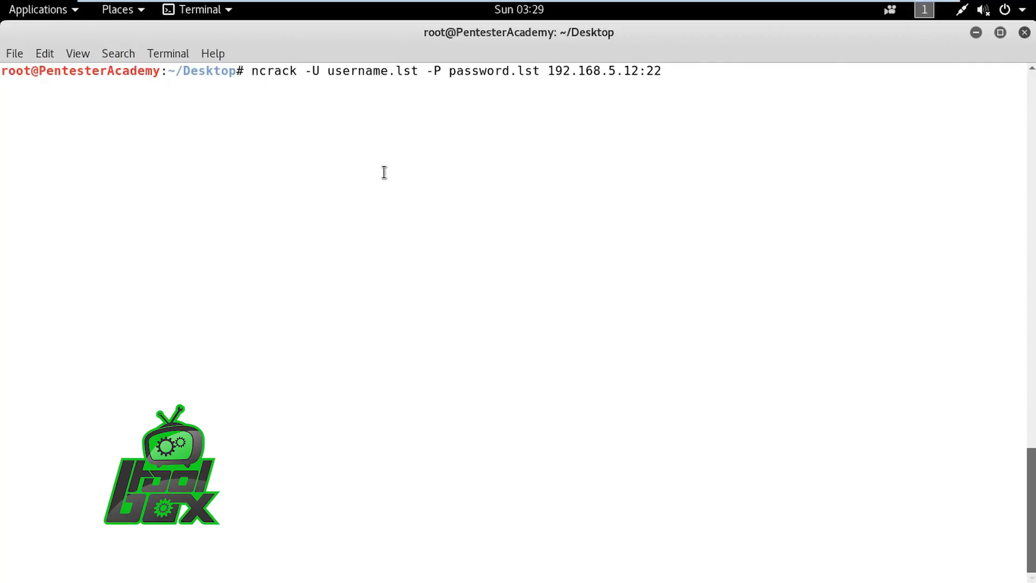
key(Return)
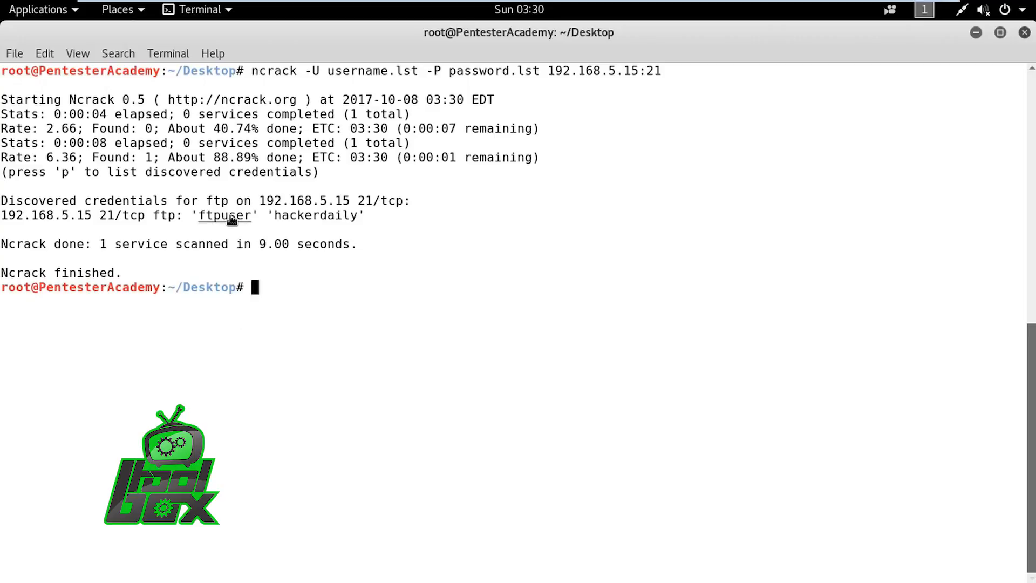
double_click(315, 214)
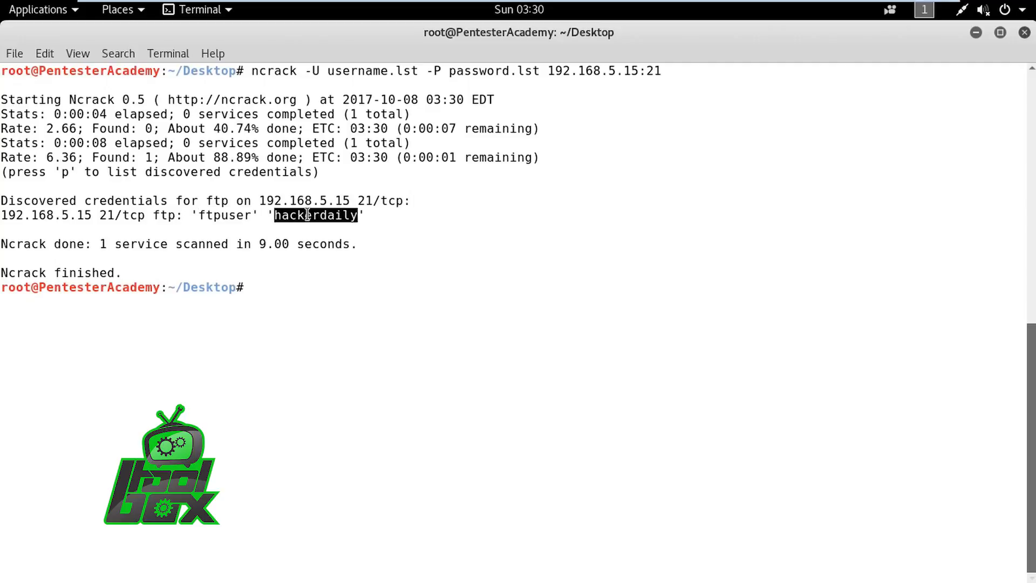